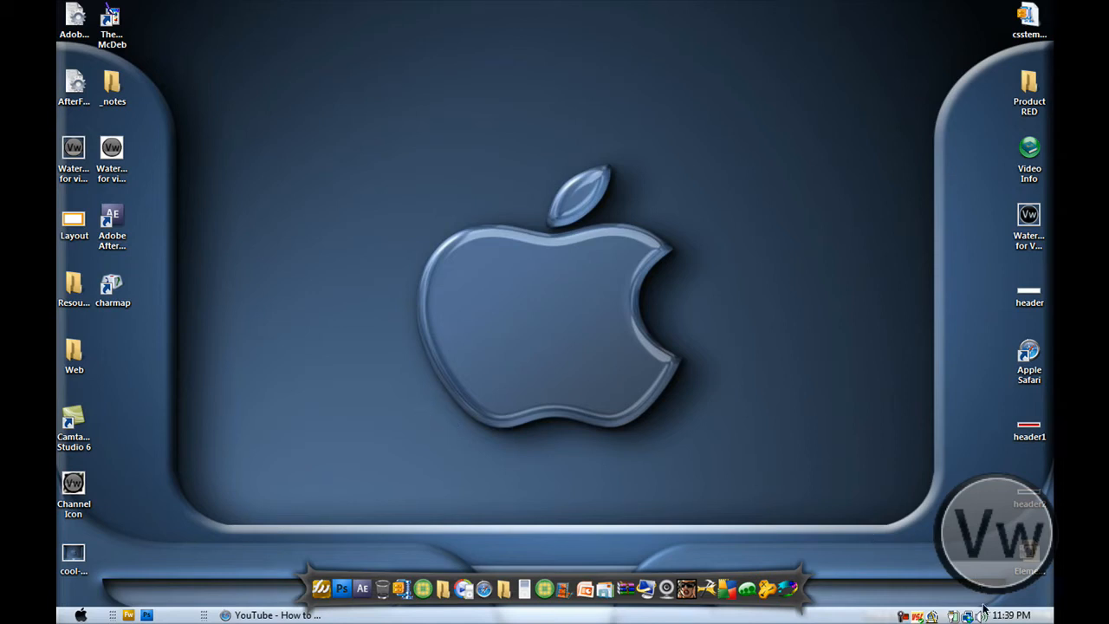
mouse_move(450, 391)
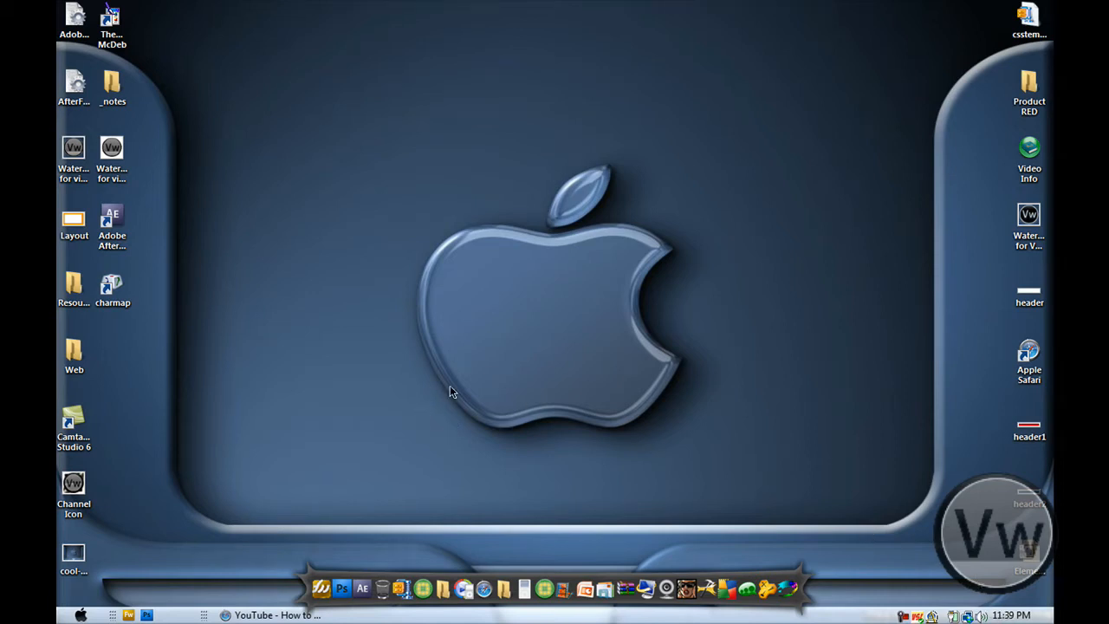
mouse_move(269, 377)
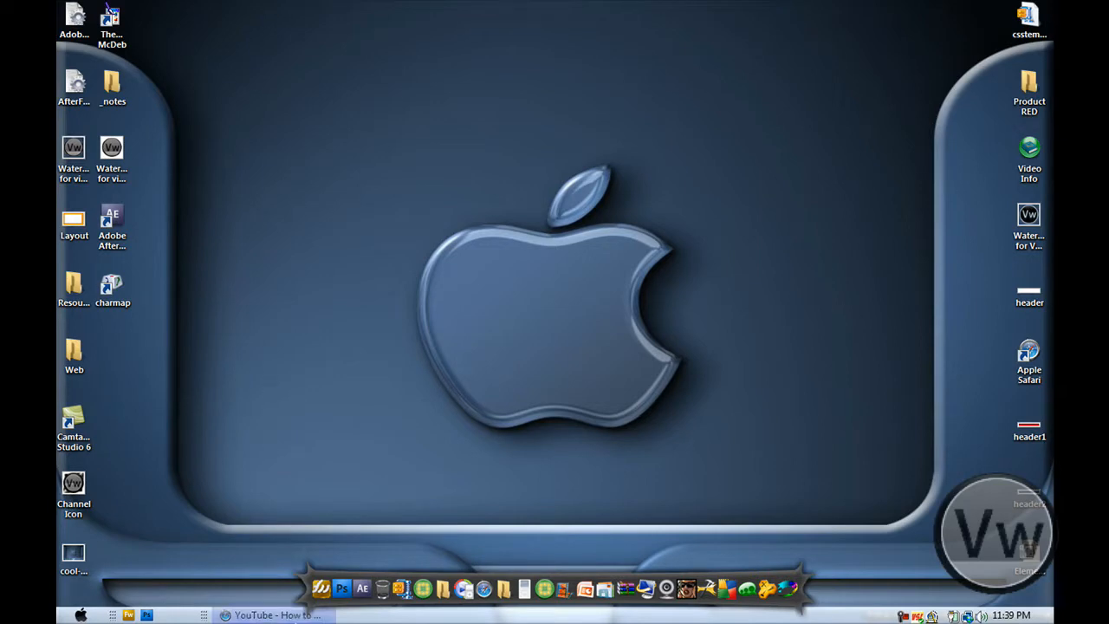
Search Google for 'Download ThemeMaker McDeb FRee' and show the results.
left_click(269, 613)
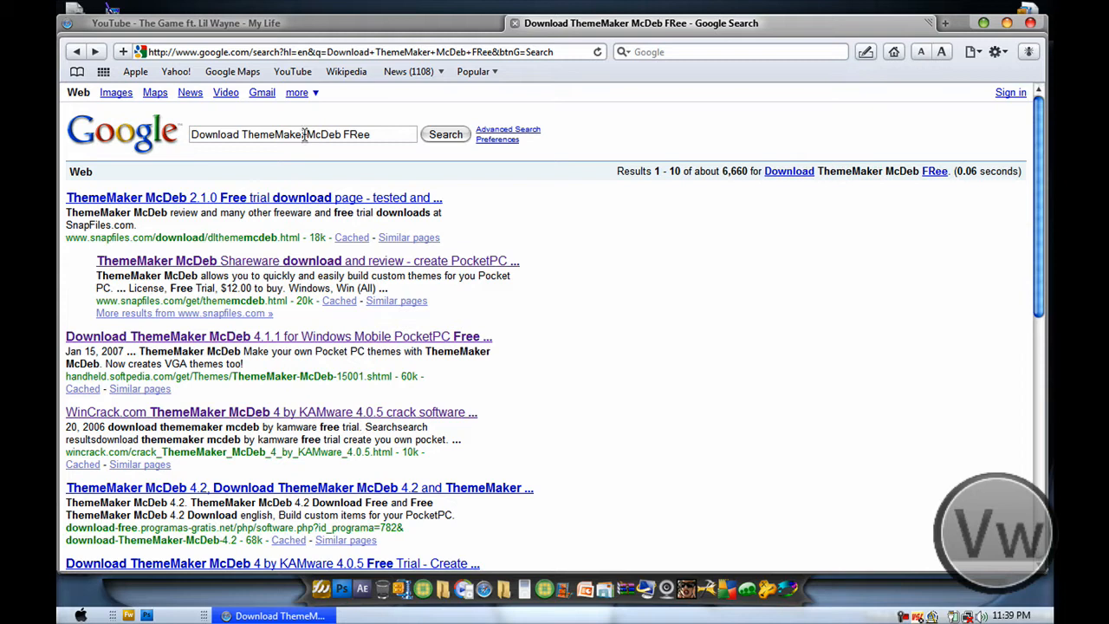
mouse_move(593, 95)
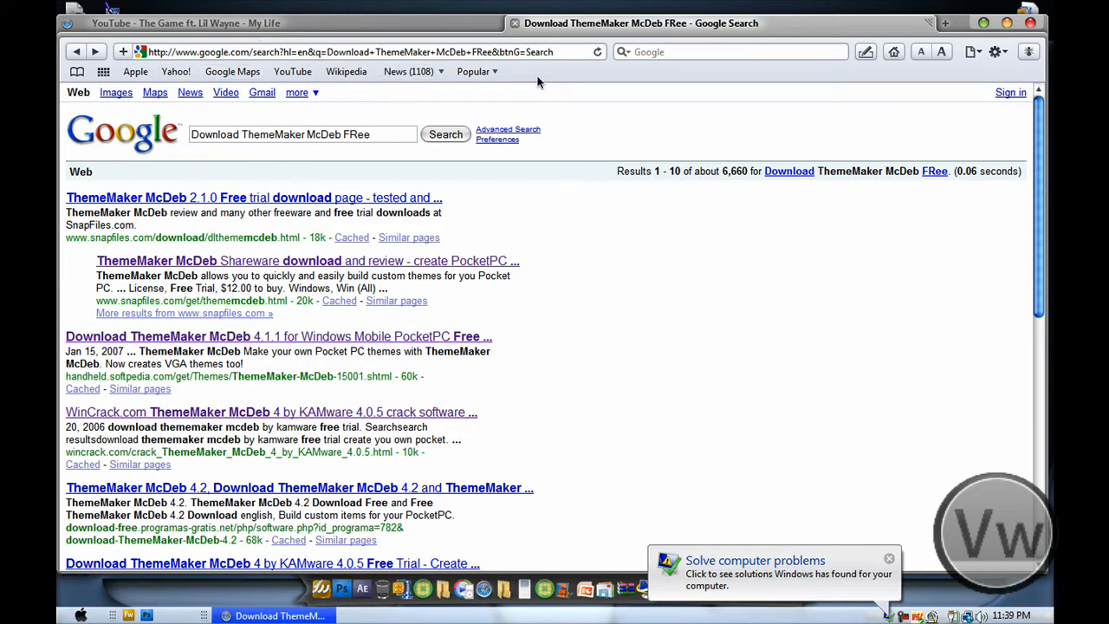
left_click(303, 135)
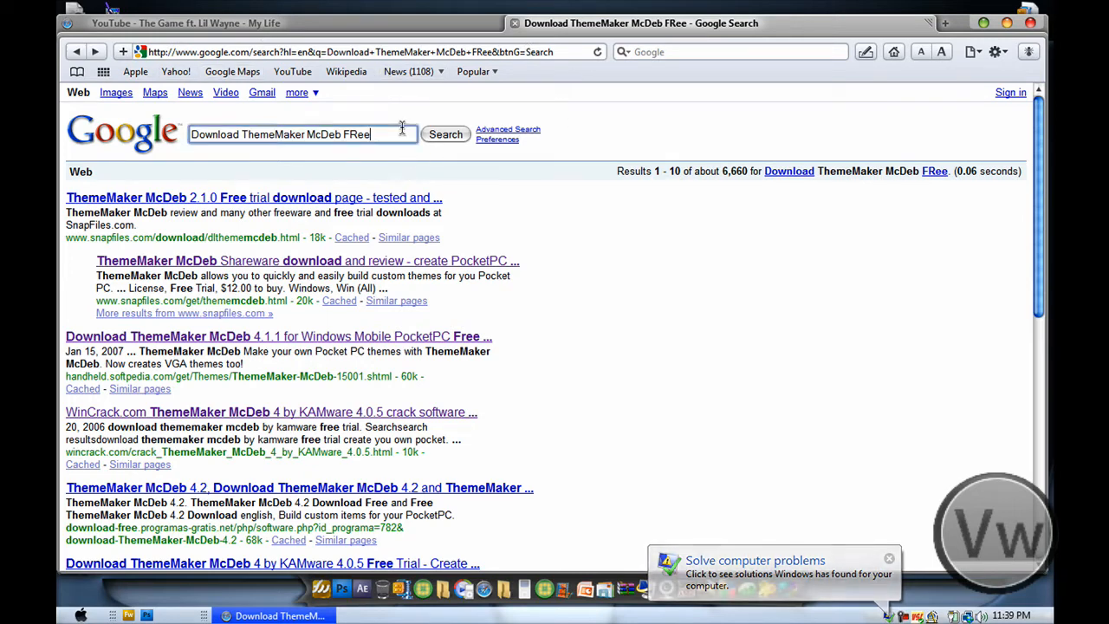
triple_click(295, 135)
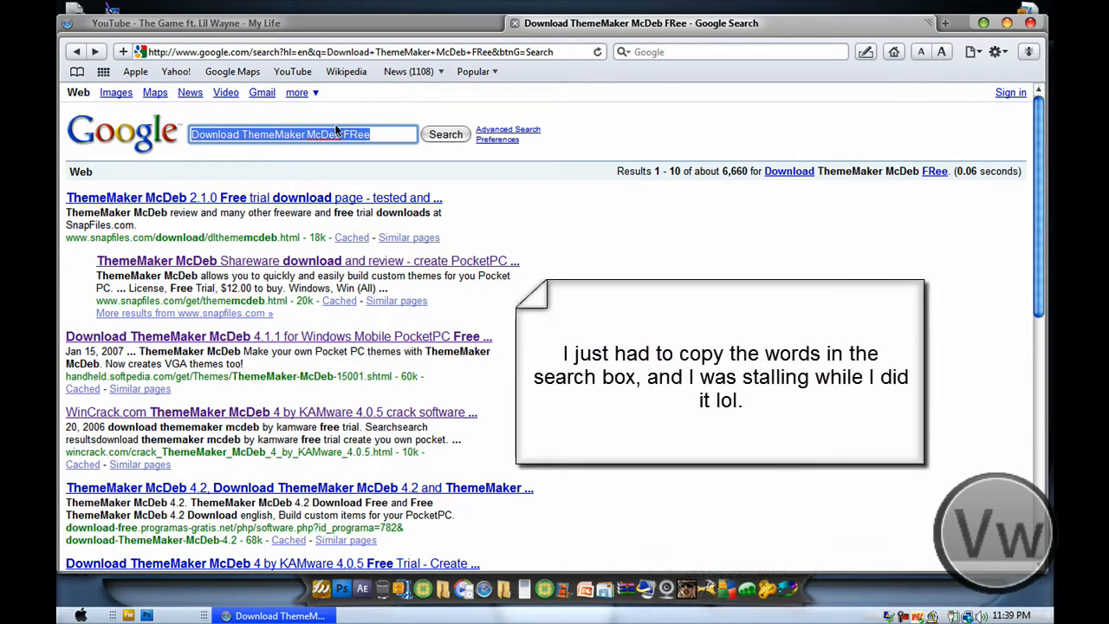
left_click(76, 52)
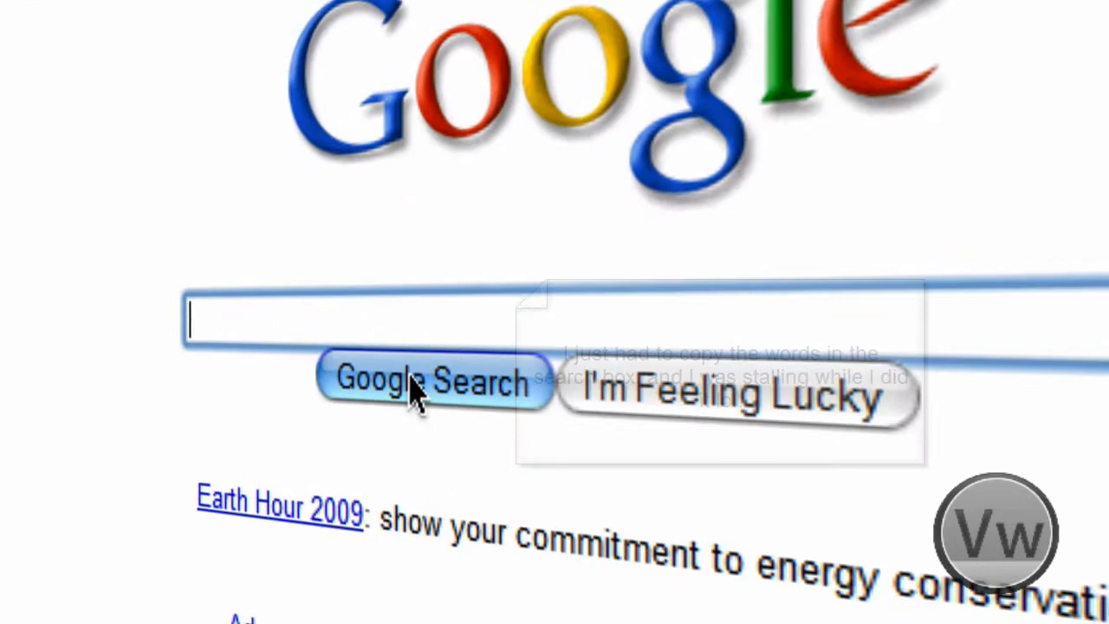
type("Download ThemeMaker McDeb FRee")
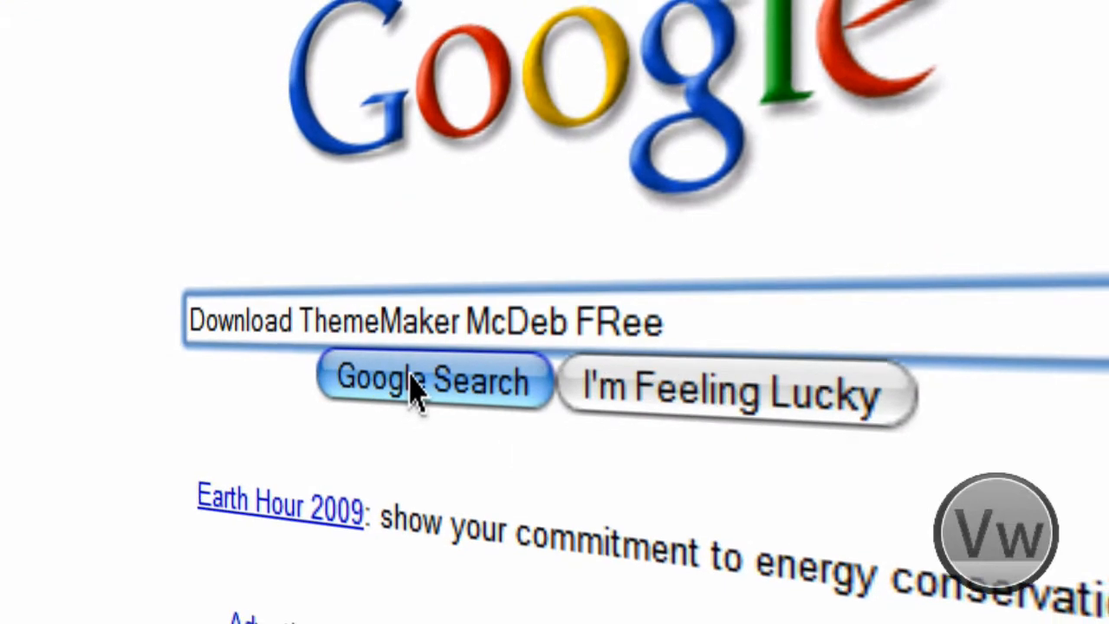
left_click(433, 378)
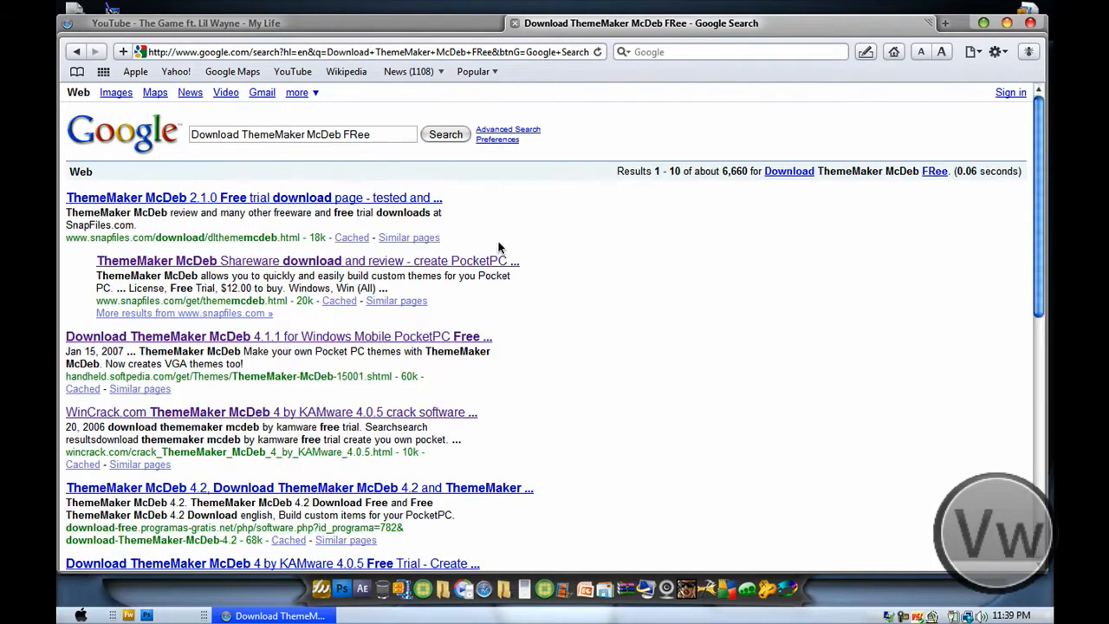
mouse_move(228, 263)
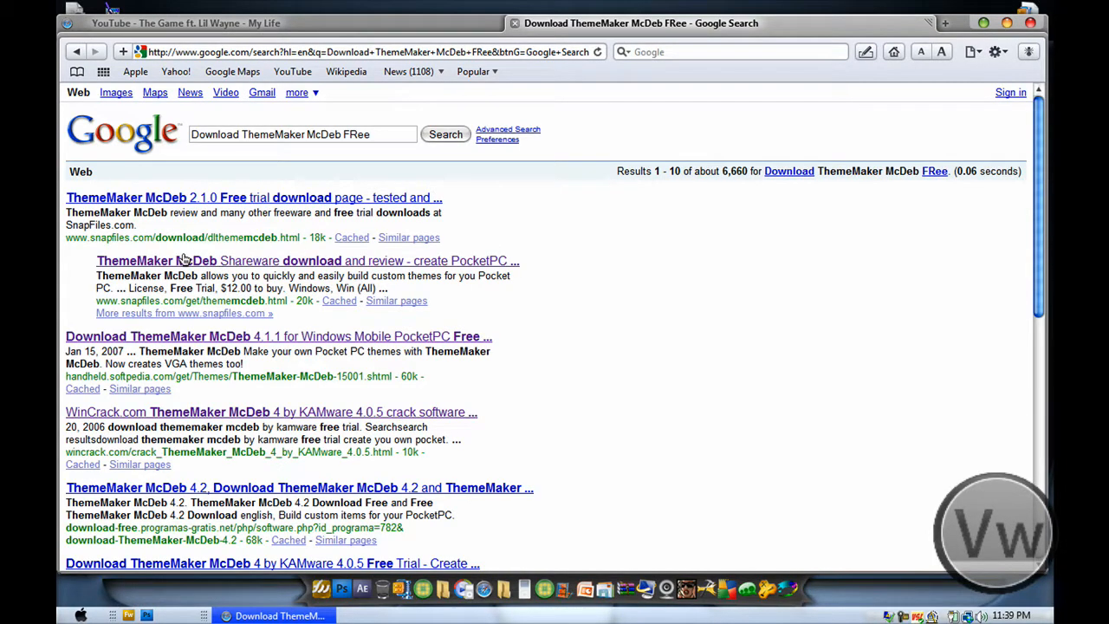
Open the SnapFiles 'ThemeMaker McDeb Shareware download and review' result.
left_click(305, 260)
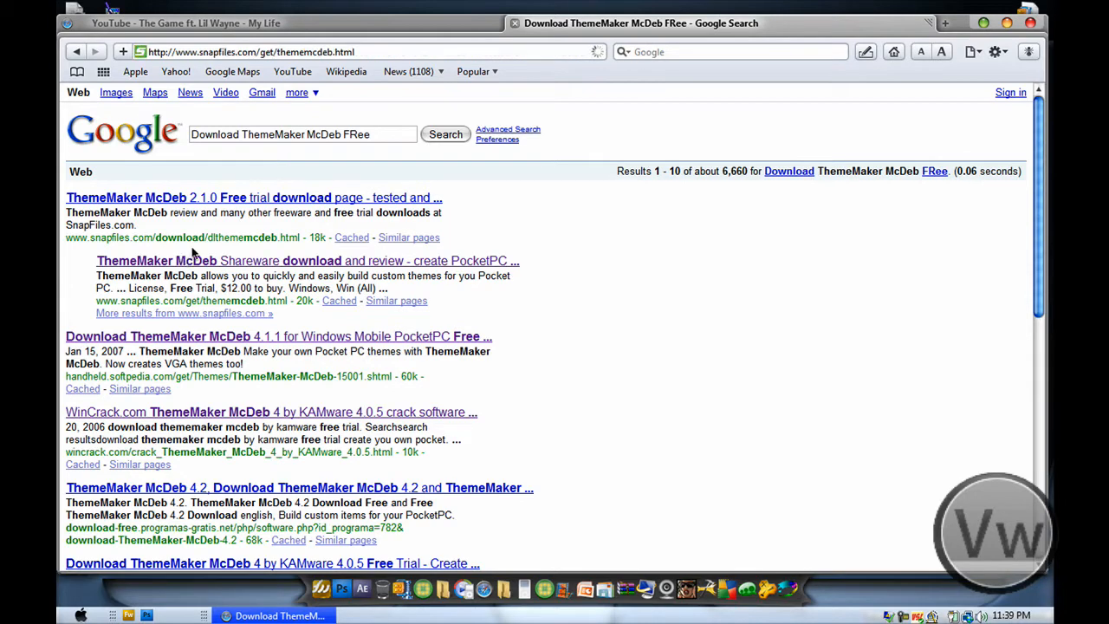
left_click(305, 259)
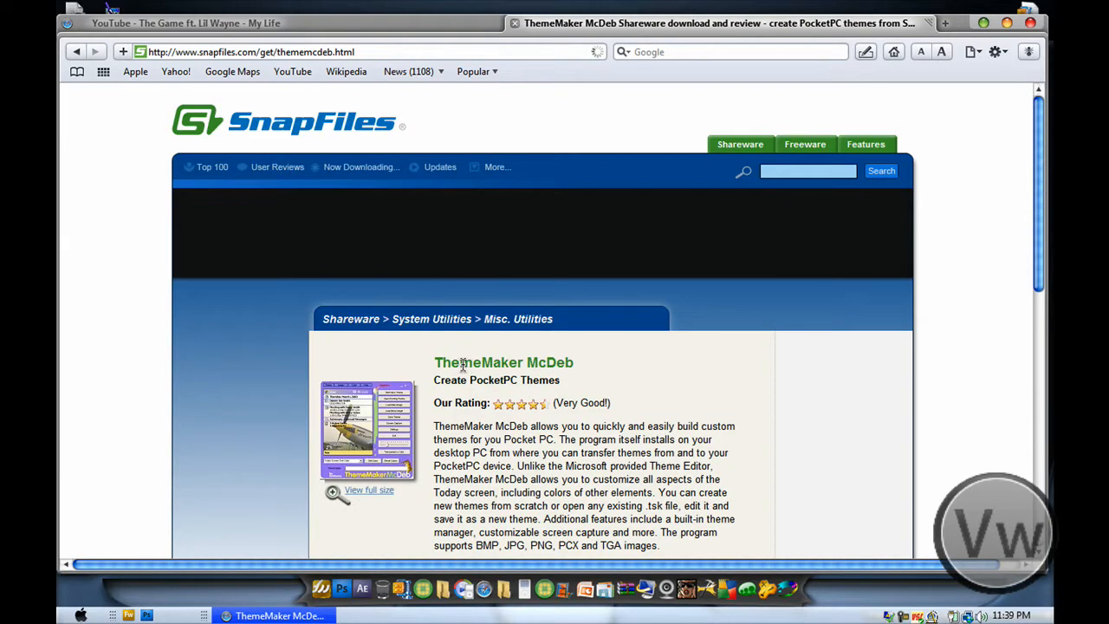
scroll("down", 3)
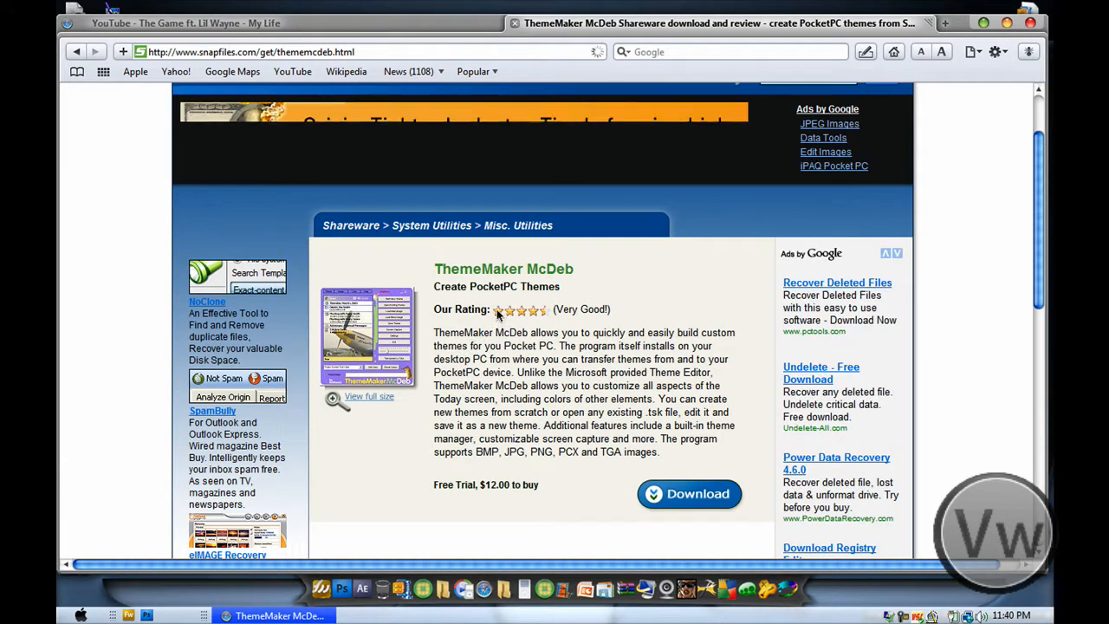
mouse_move(520, 308)
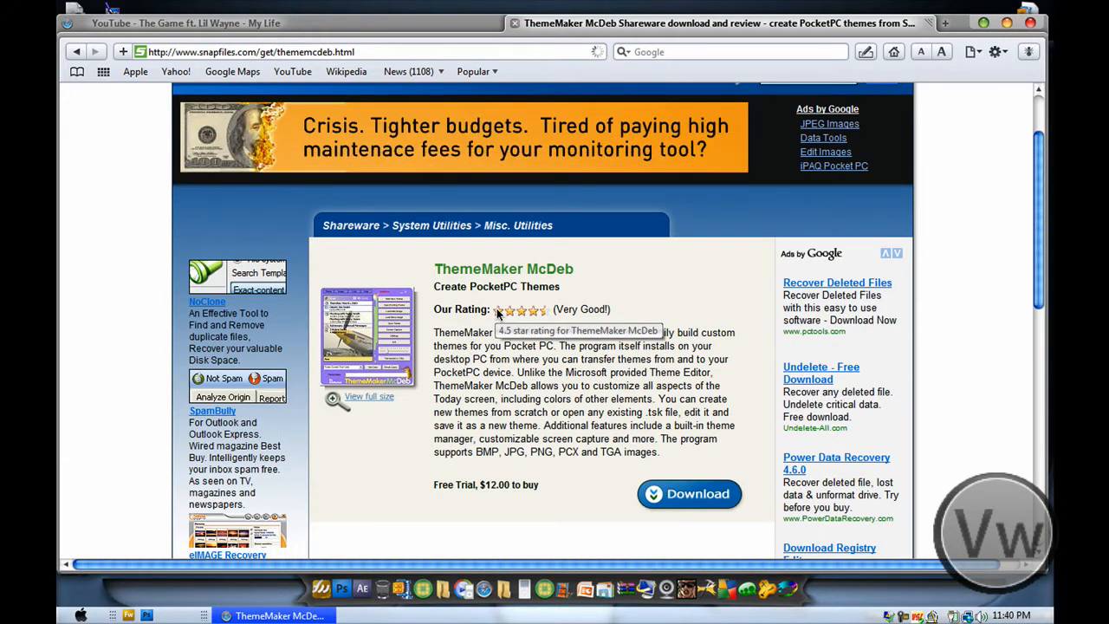
mouse_move(509, 317)
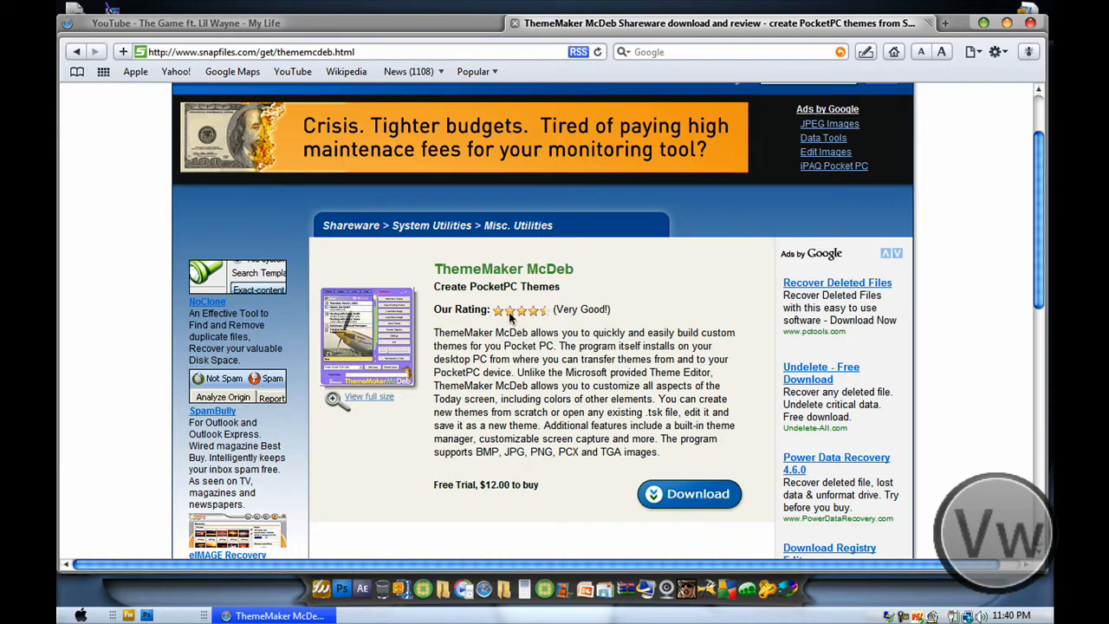
mouse_move(511, 309)
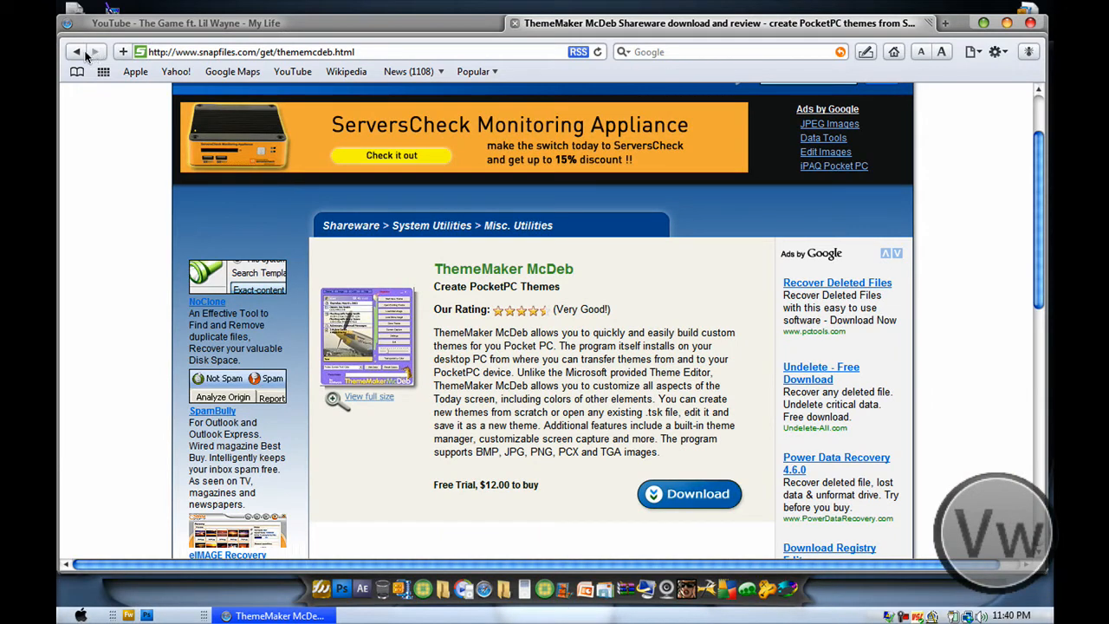
Go back from SnapFiles to the Google results page.
left_click(76, 52)
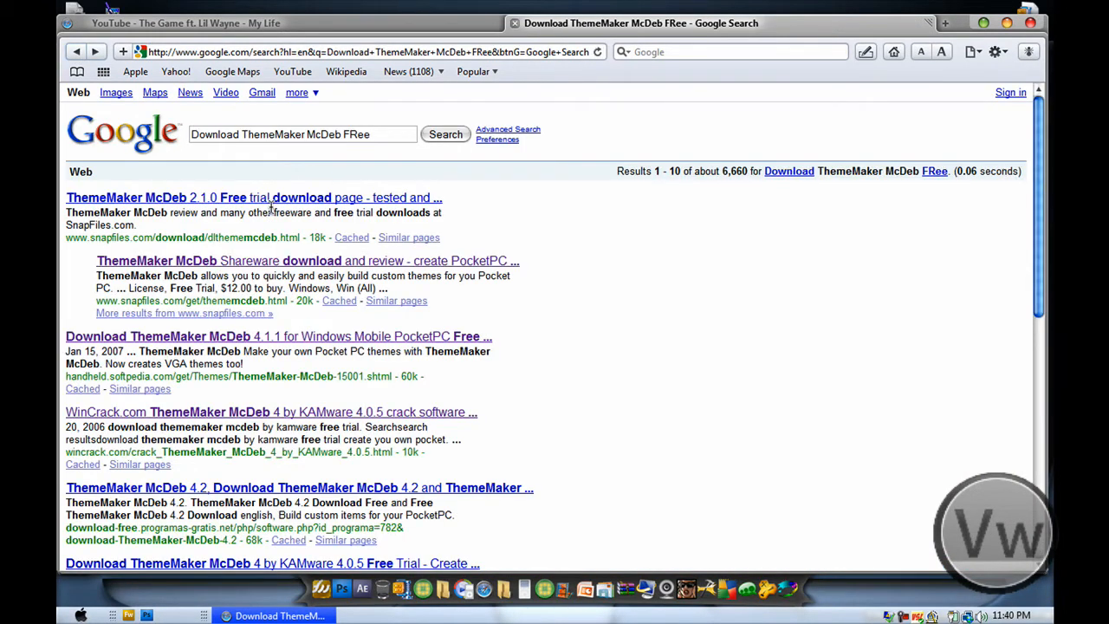
mouse_move(284, 234)
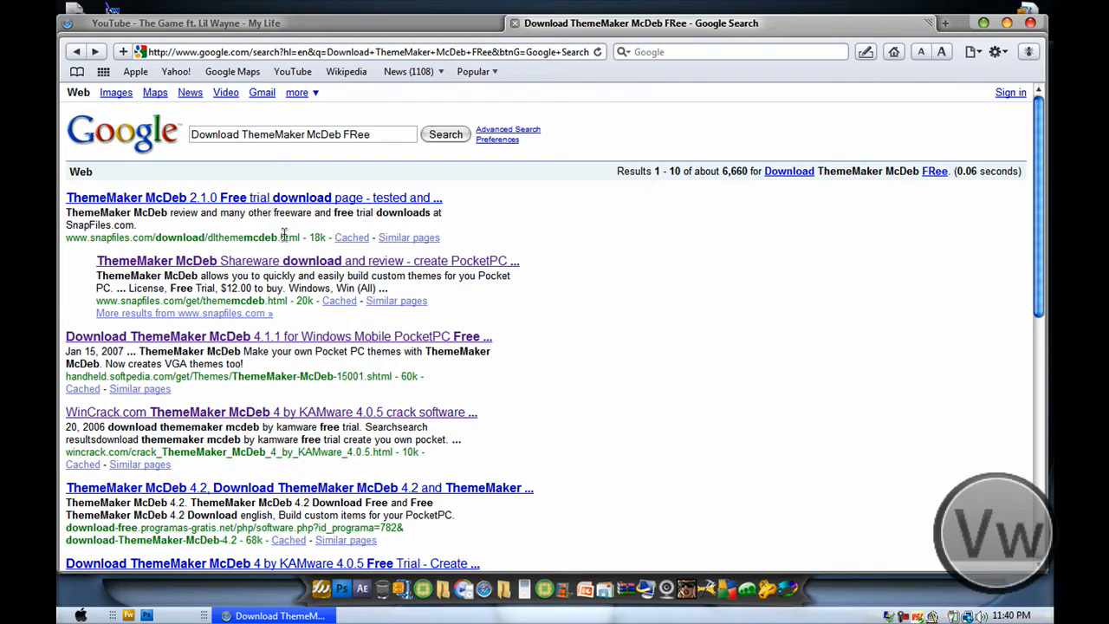
mouse_move(943, 568)
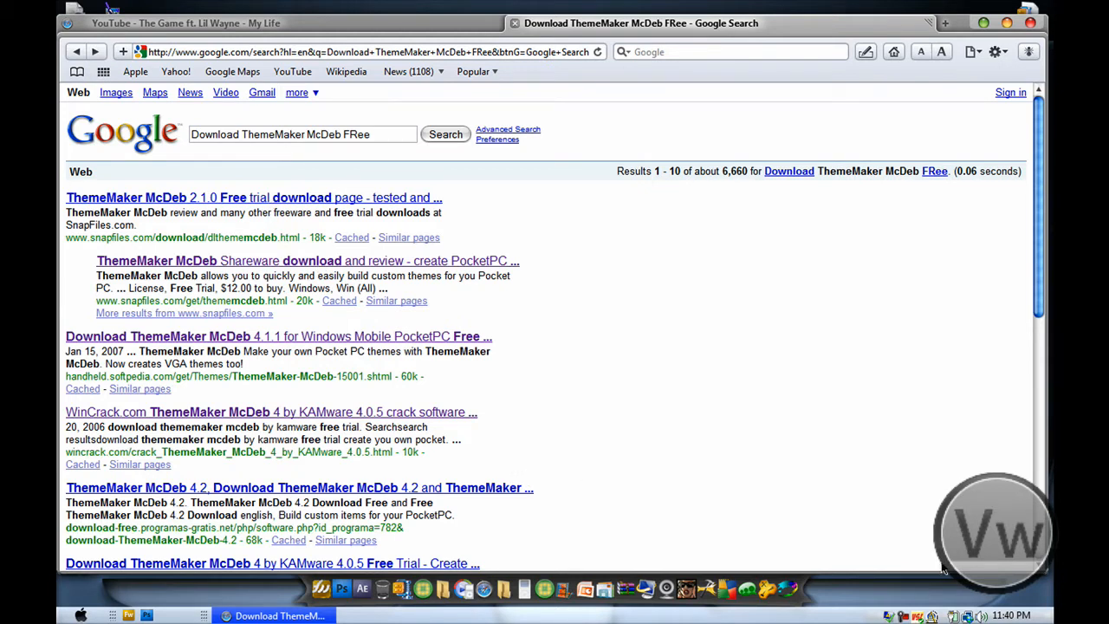